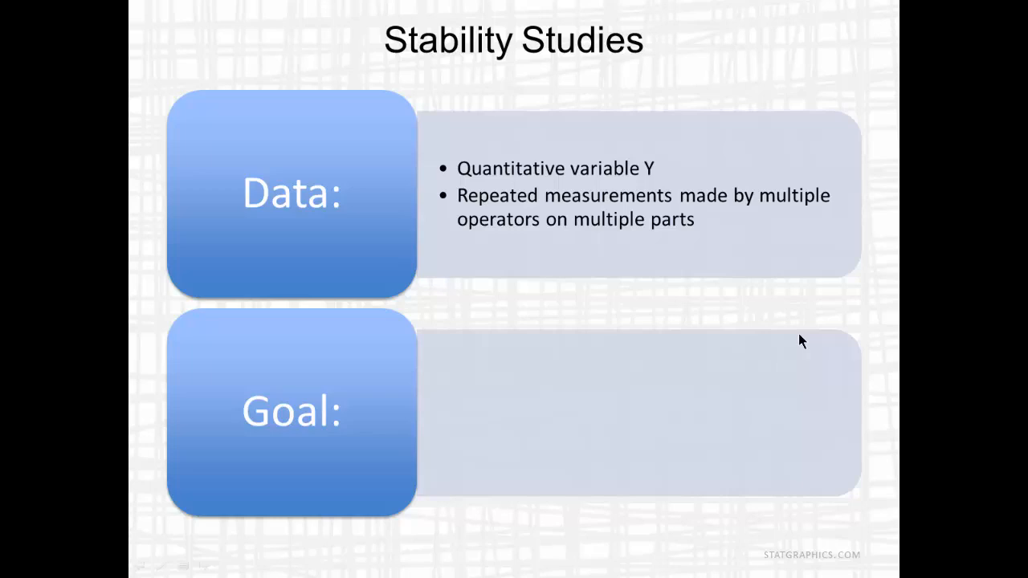
{"action": "mouse_move", "coordinate": [969, 449]}
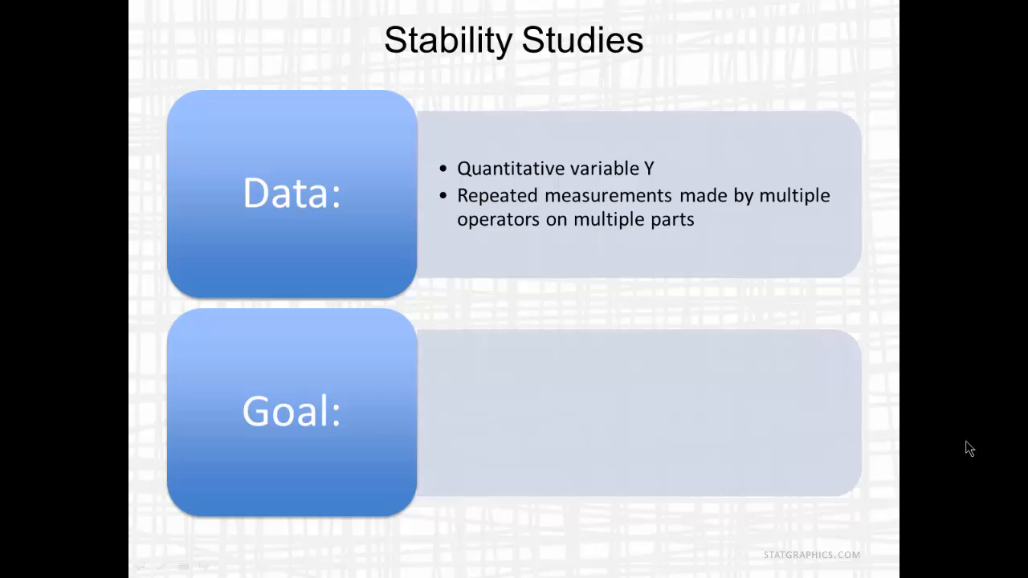
{"action": "mouse_move", "coordinate": [992, 461]}
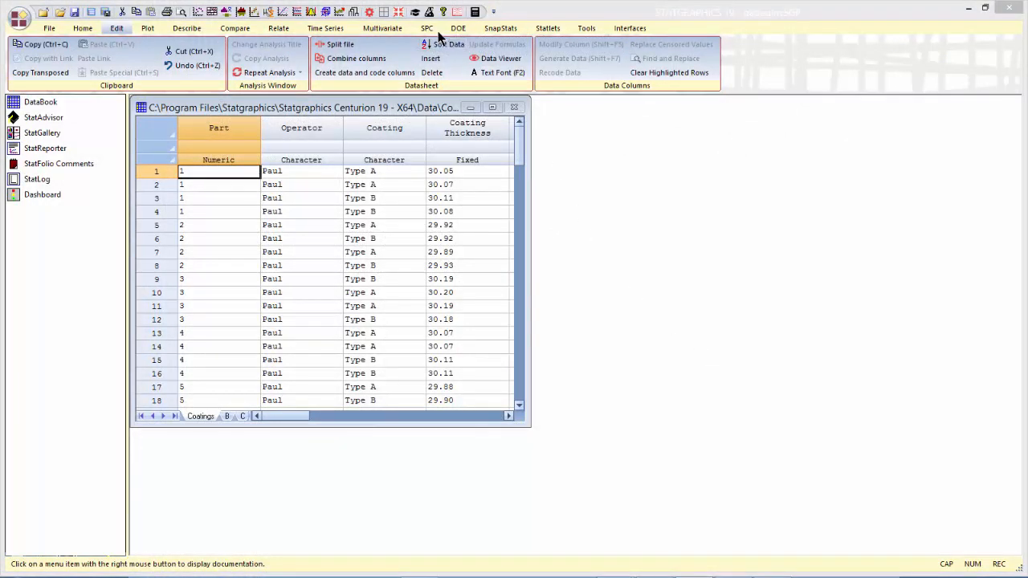
Step: Start a GLM Method gage study from SPC > Gage Studies > Variables R&R
{"action": "left_click", "coordinate": [426, 28]}
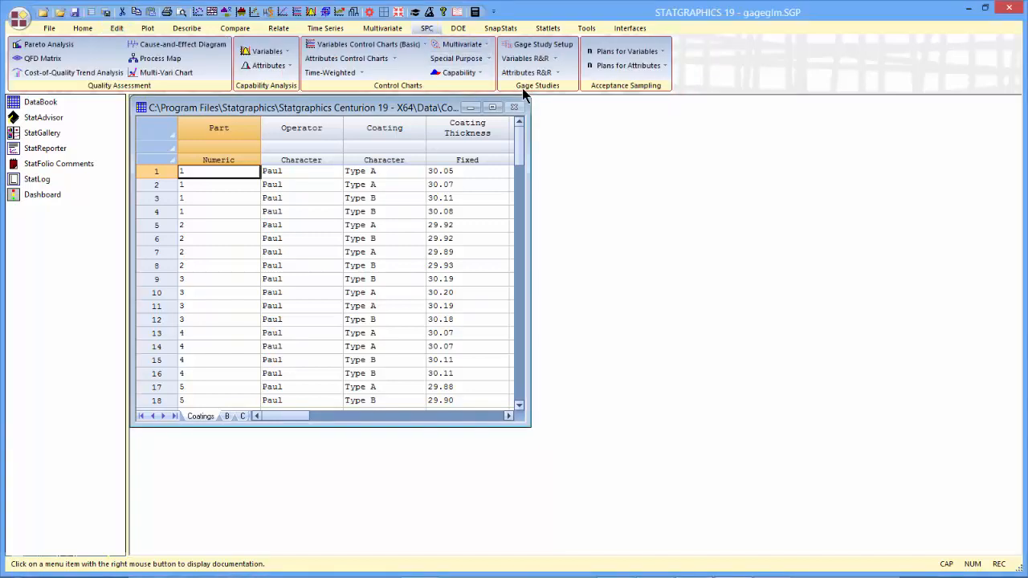
{"action": "left_click", "coordinate": [526, 58]}
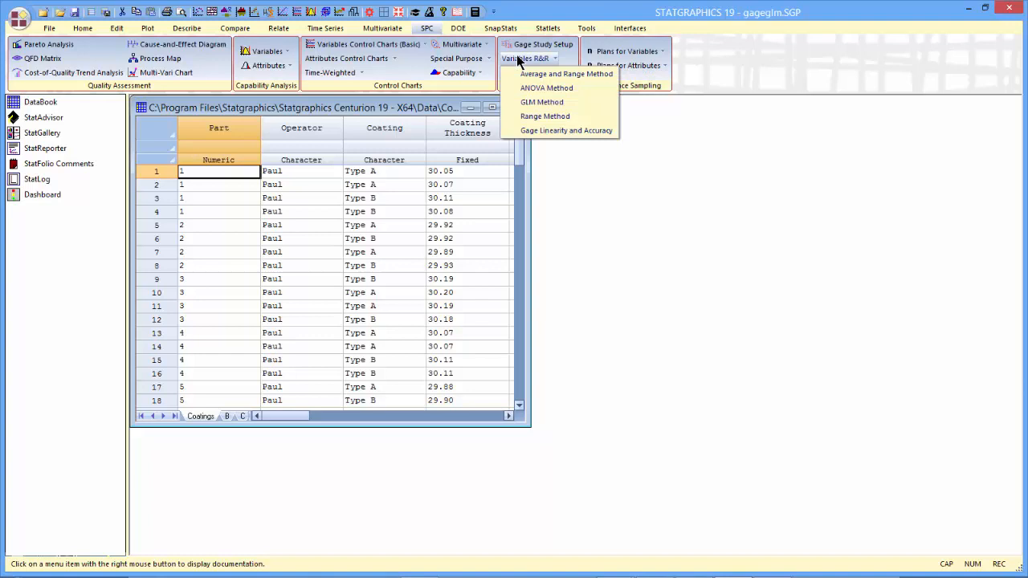
{"action": "left_click", "coordinate": [542, 102]}
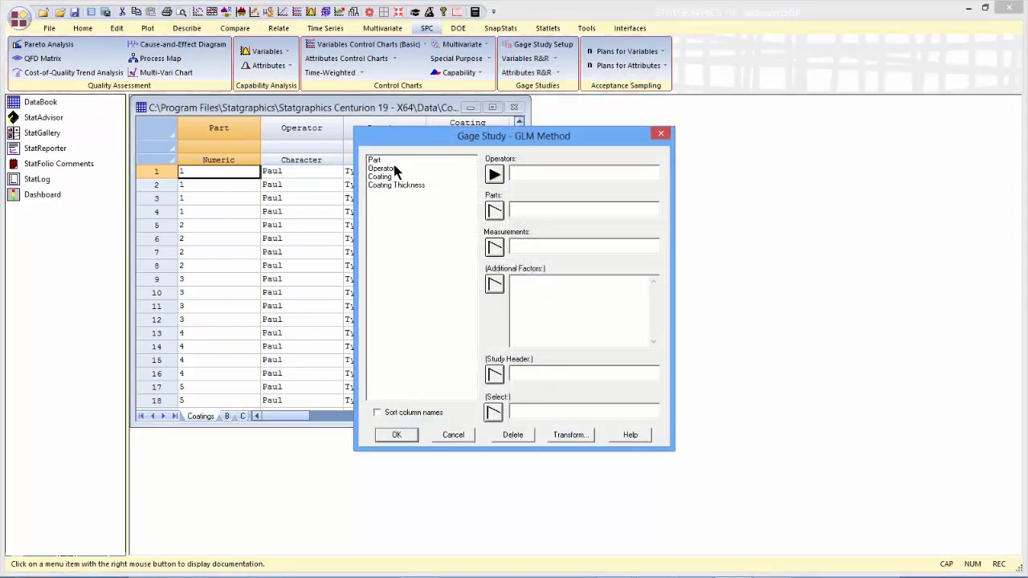
Step: Assign Operator, Part and Coating Thickness as operators, parts and measurements, and pick Coating
{"action": "left_click", "coordinate": [494, 174]}
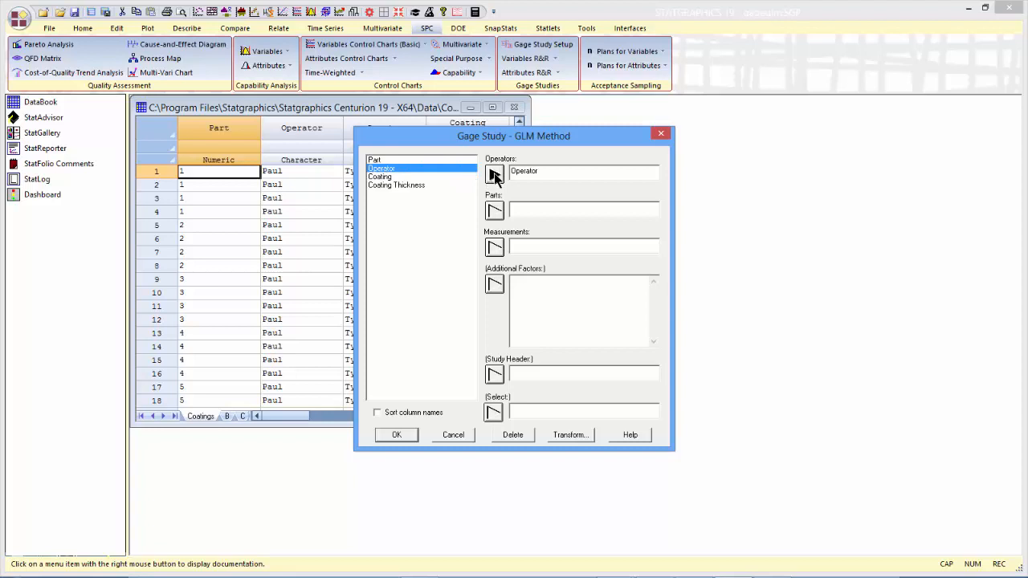
{"action": "left_click", "coordinate": [378, 160]}
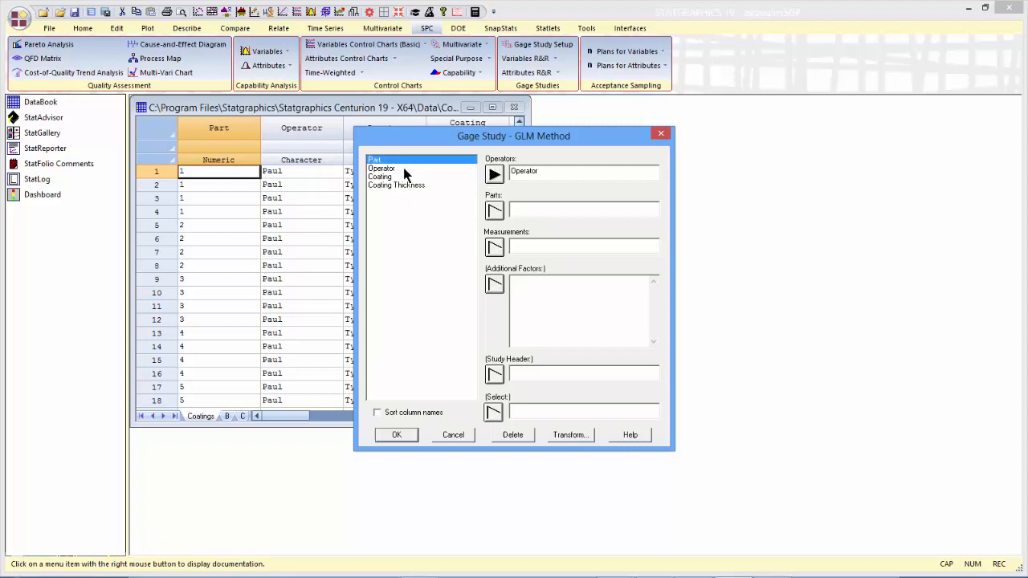
{"action": "left_click", "coordinate": [494, 211]}
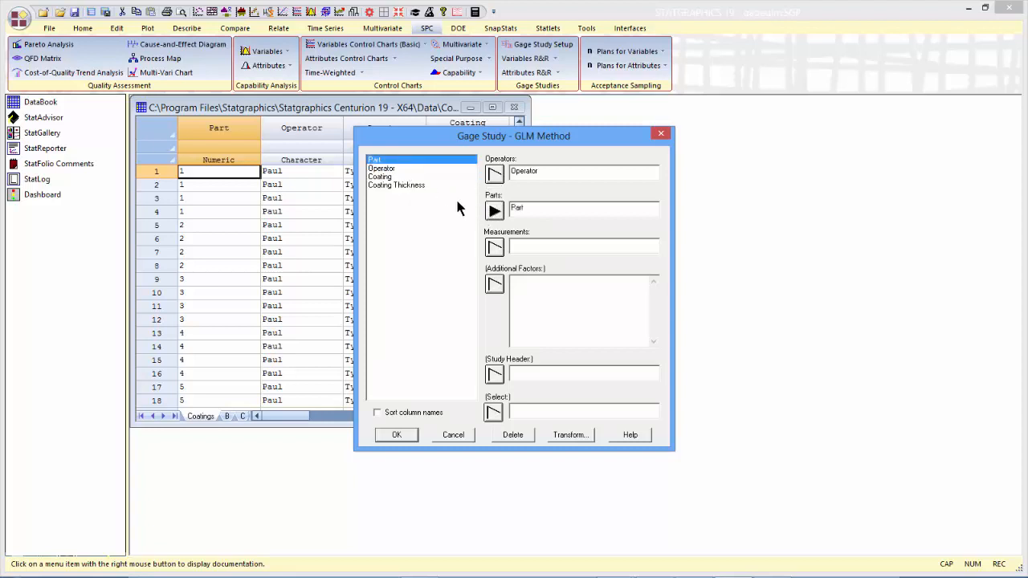
{"action": "left_click", "coordinate": [396, 185]}
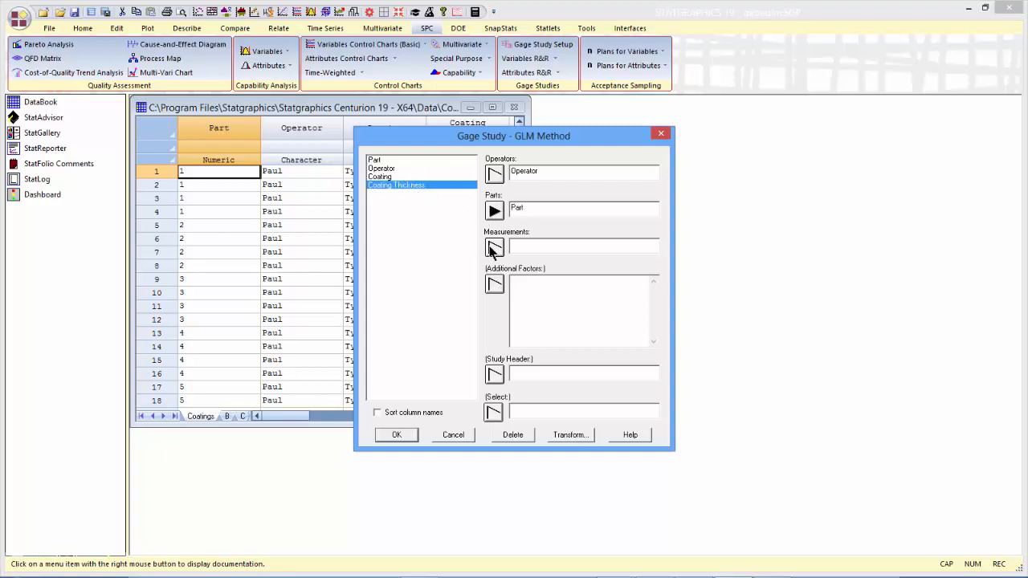
{"action": "left_click", "coordinate": [494, 247]}
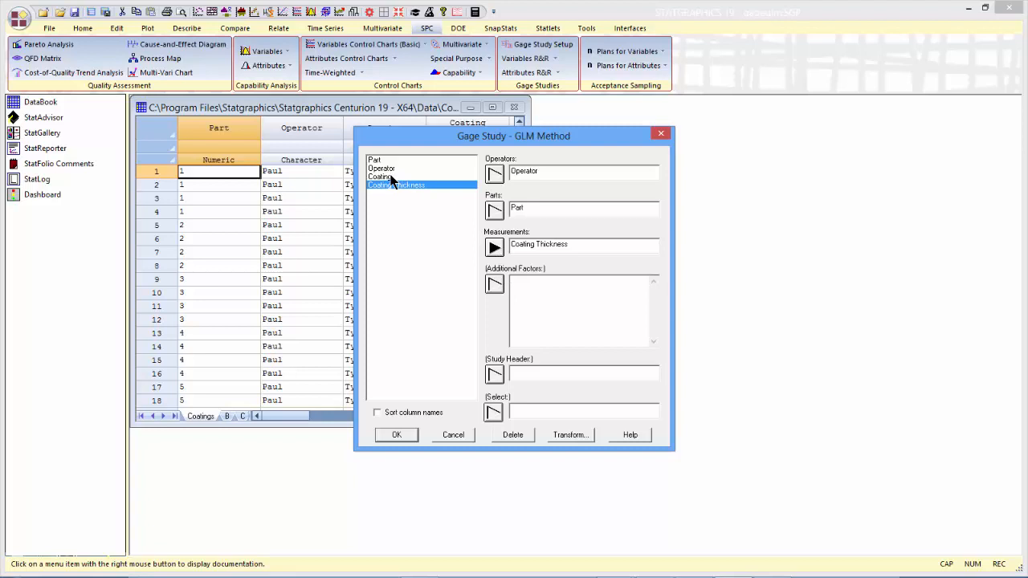
{"action": "left_click", "coordinate": [494, 283]}
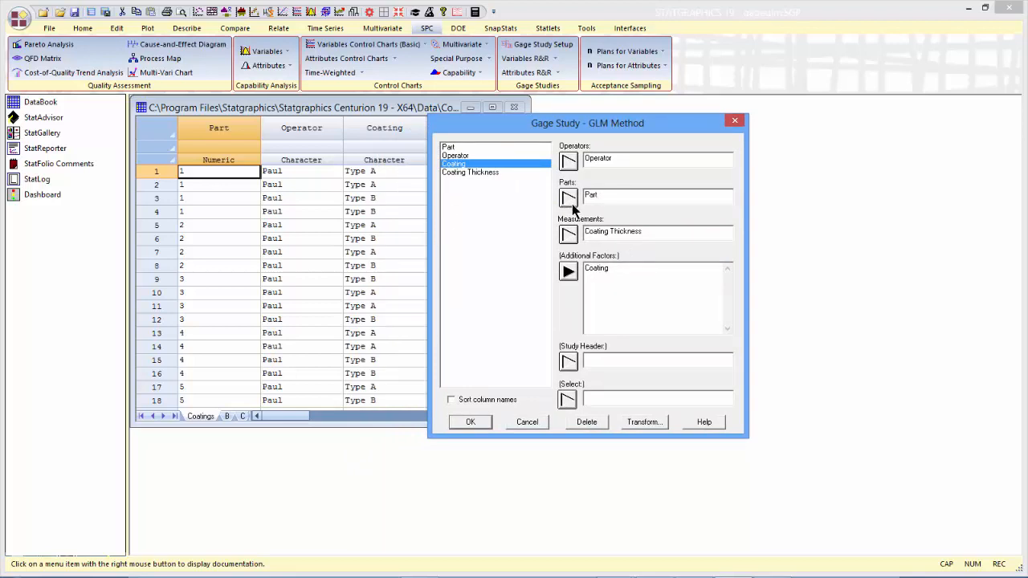
{"action": "mouse_move", "coordinate": [514, 394]}
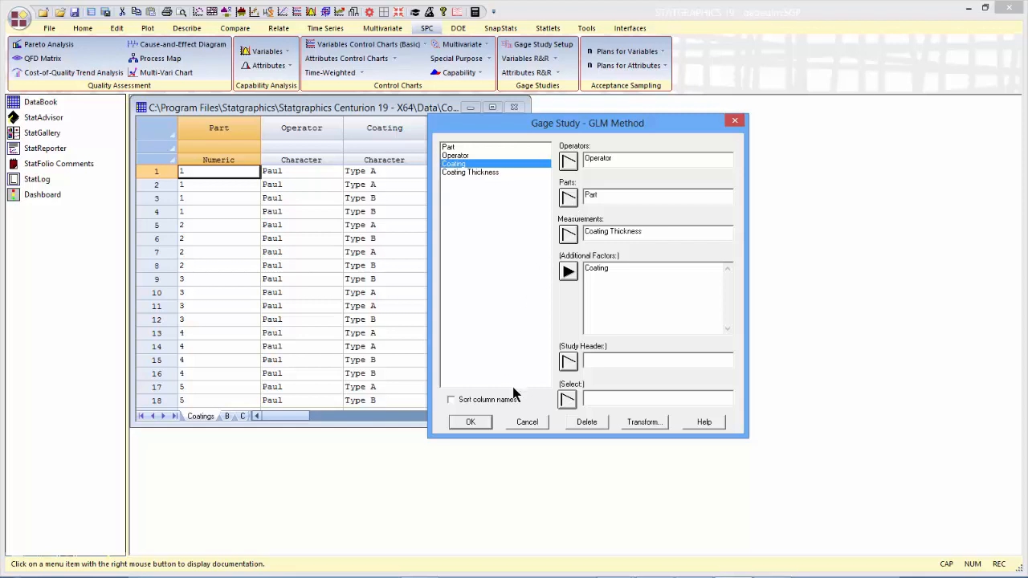
Step: Confirm the study variables to reach the gage analysis model specification
{"action": "left_click", "coordinate": [470, 421]}
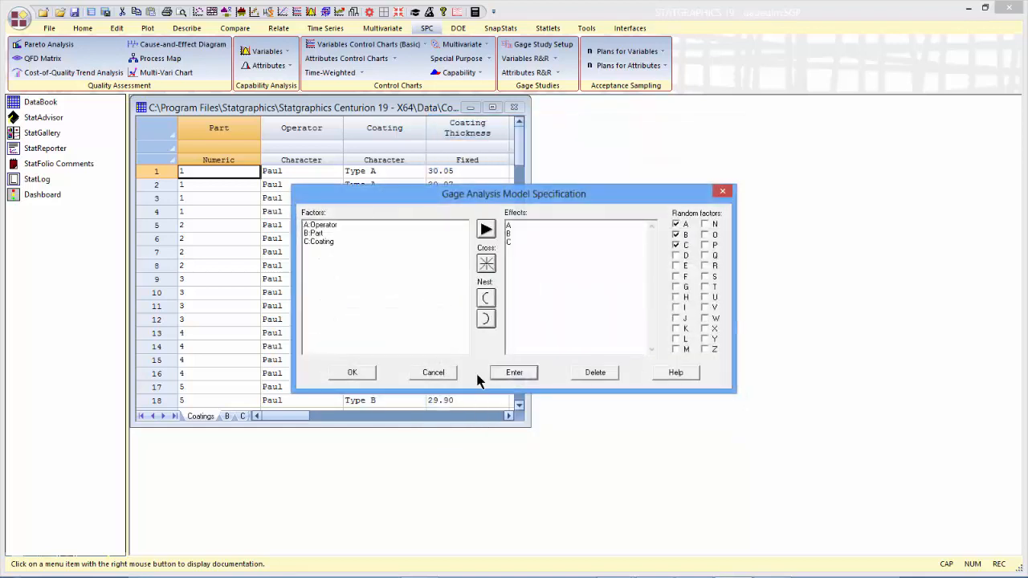
{"action": "mouse_move", "coordinate": [490, 209]}
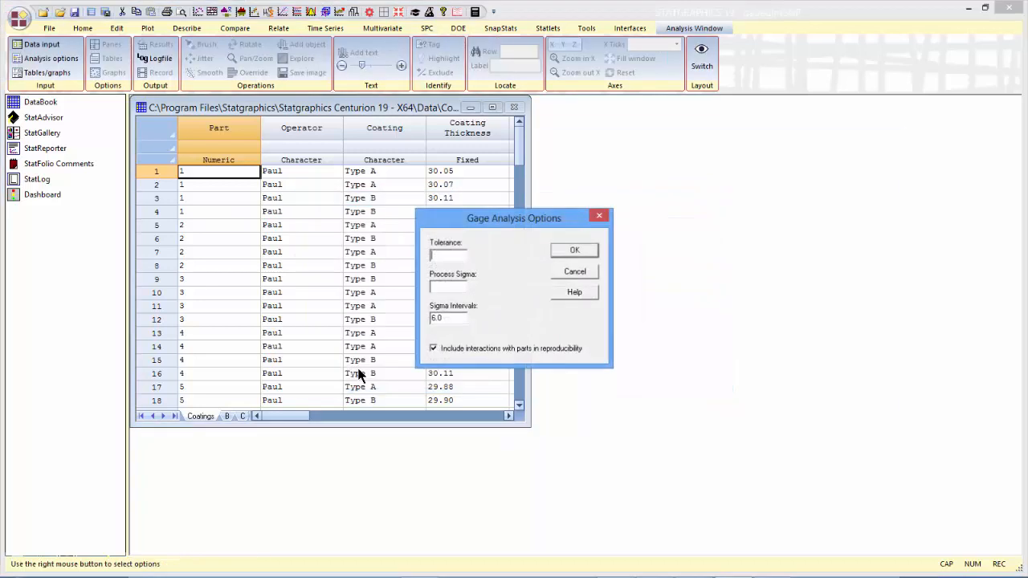
{"action": "mouse_move", "coordinate": [518, 225]}
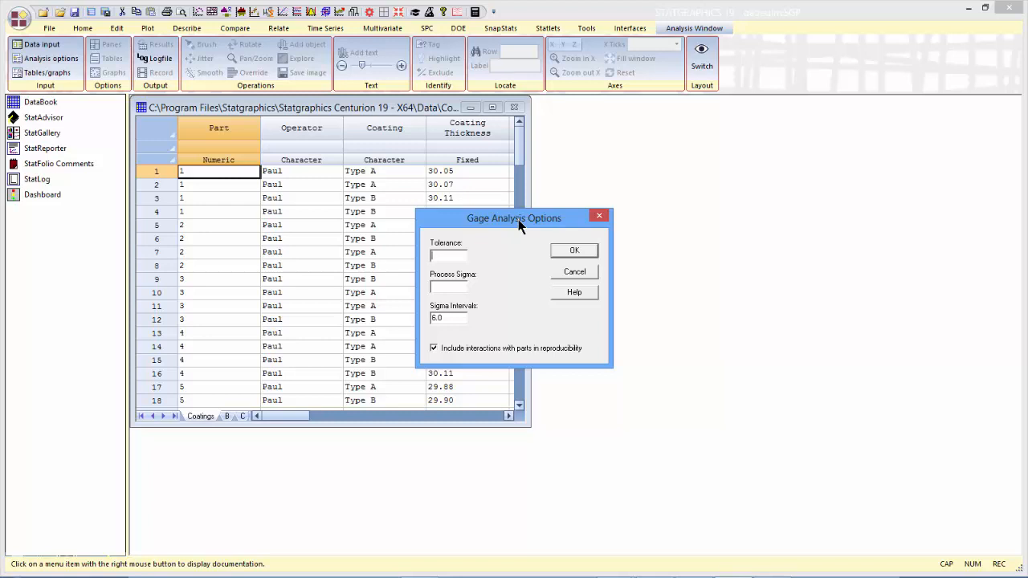
Step: Enter a tolerance of 1 in Gage Analysis Options
{"action": "type", "text": "1.0"}
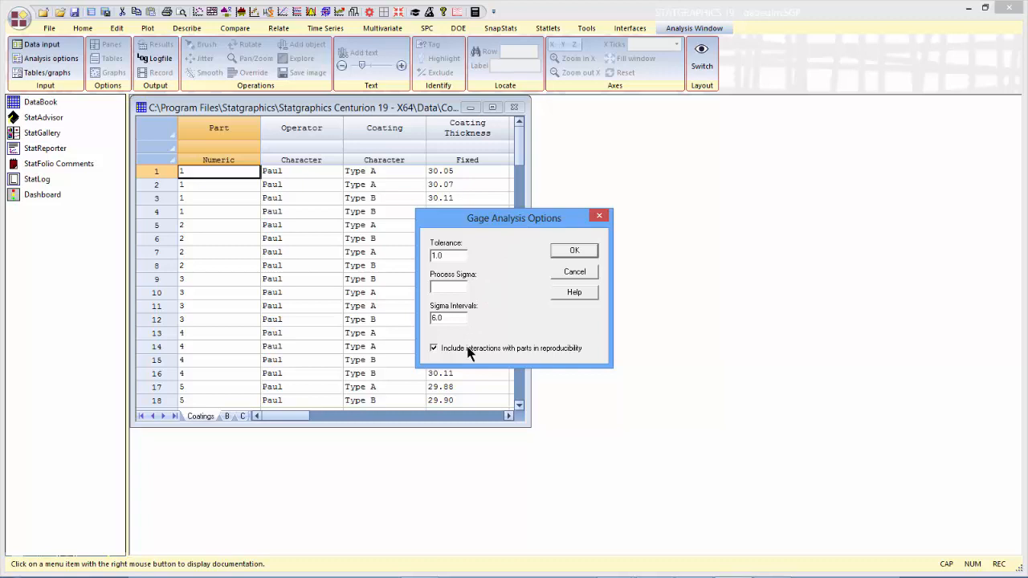
{"action": "mouse_move", "coordinate": [506, 351]}
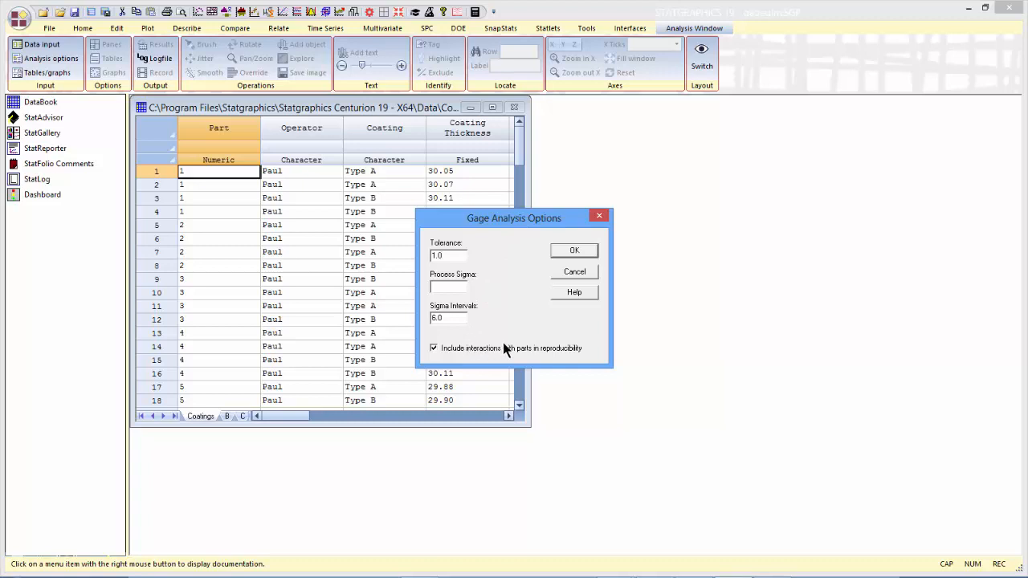
{"action": "mouse_move", "coordinate": [529, 352]}
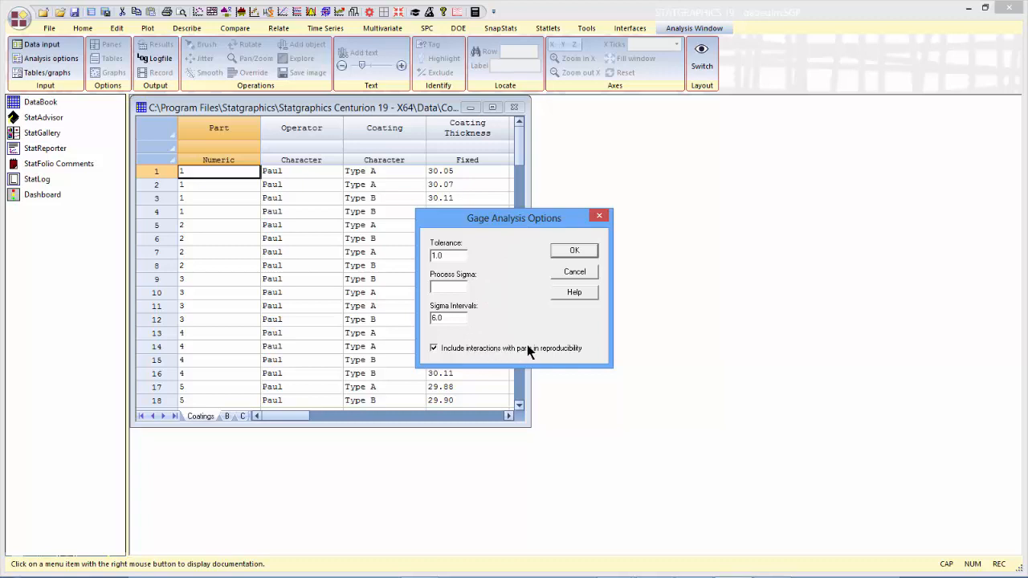
{"action": "mouse_move", "coordinate": [556, 358]}
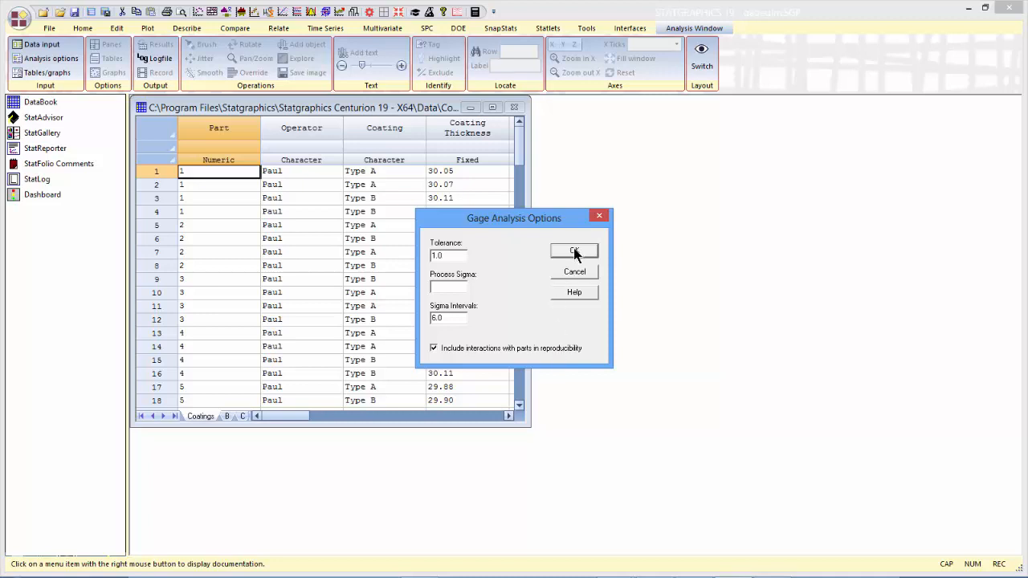
Step: Accept the options and request all tables and graphs for the GLM report
{"action": "left_click", "coordinate": [574, 250]}
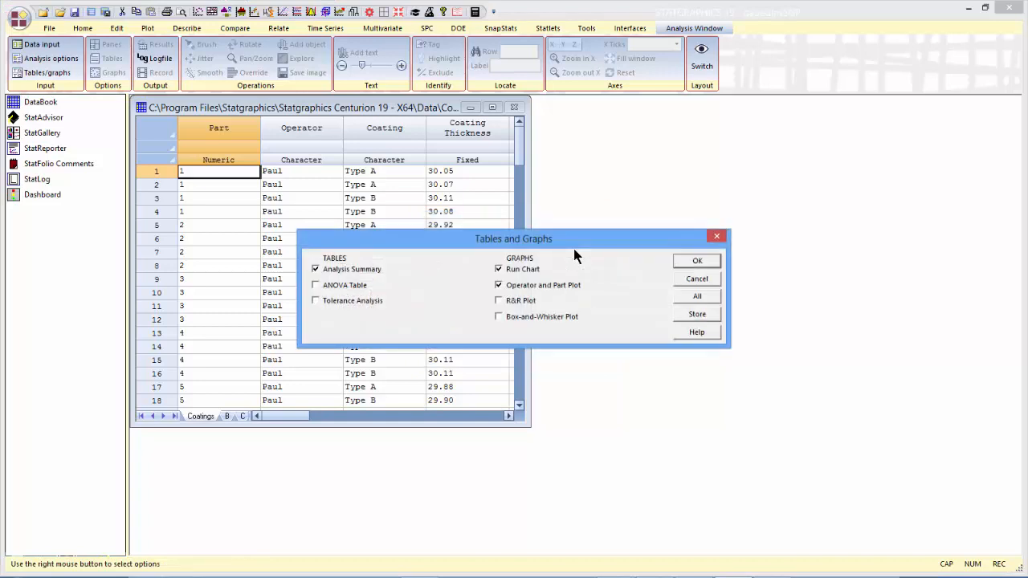
{"action": "mouse_move", "coordinate": [691, 301]}
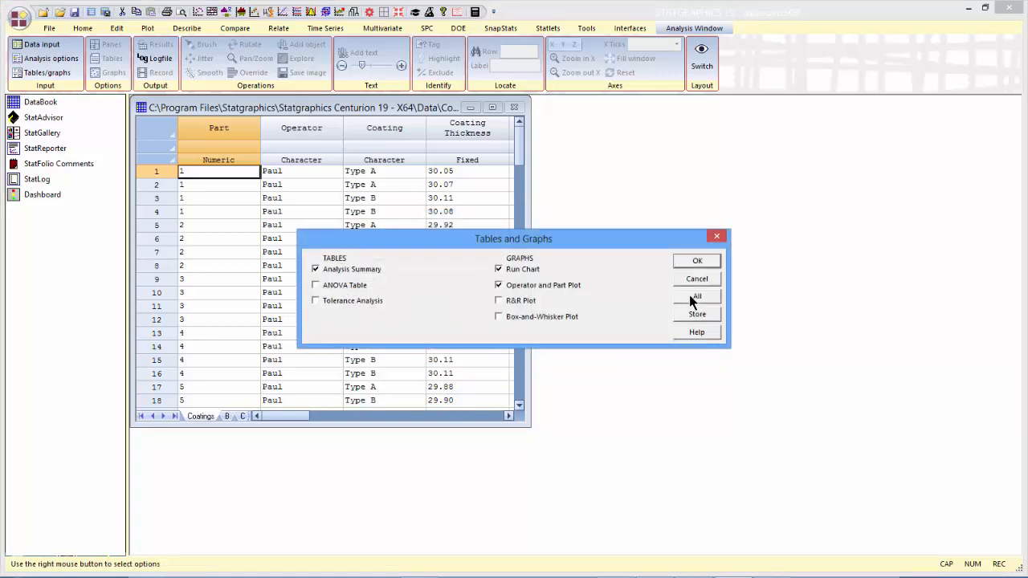
{"action": "left_click", "coordinate": [696, 261]}
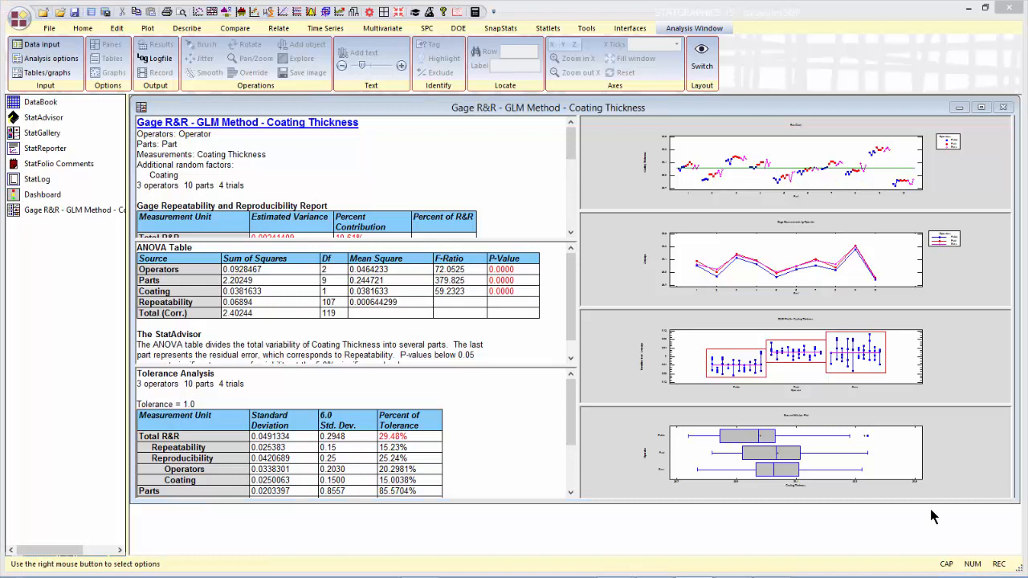
{"action": "mouse_move", "coordinate": [717, 452]}
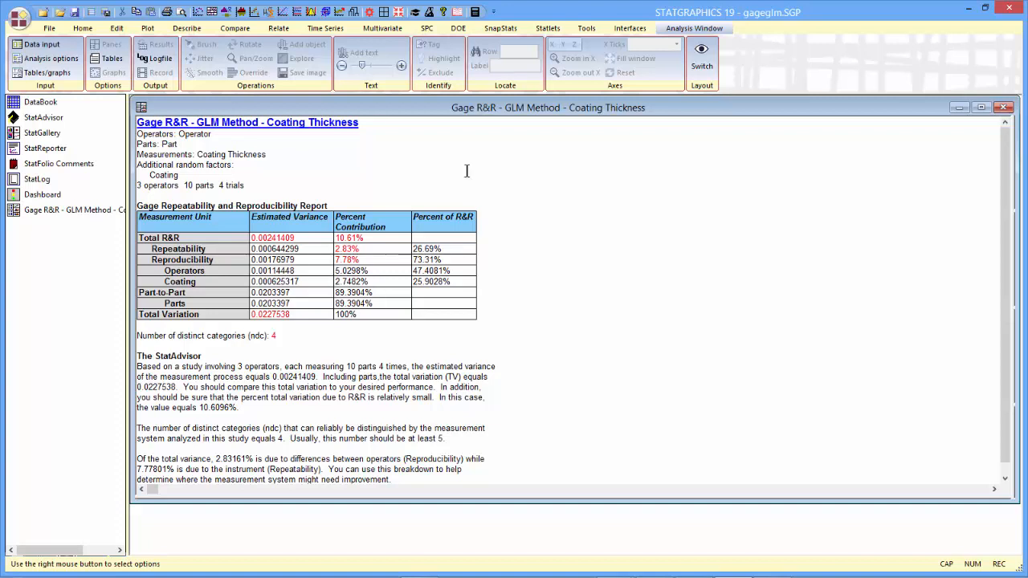
{"action": "mouse_move", "coordinate": [223, 238]}
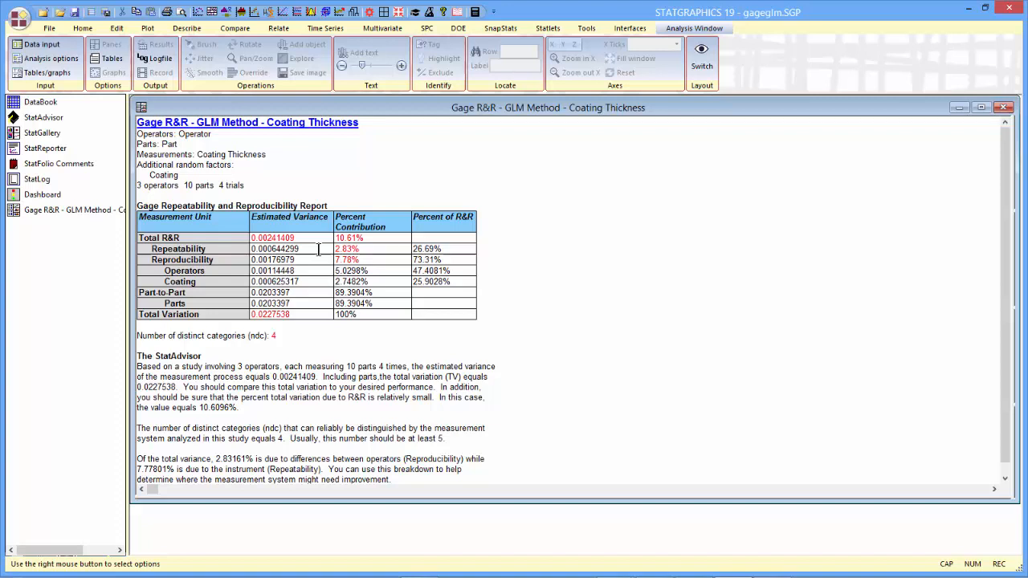
{"action": "mouse_move", "coordinate": [296, 271]}
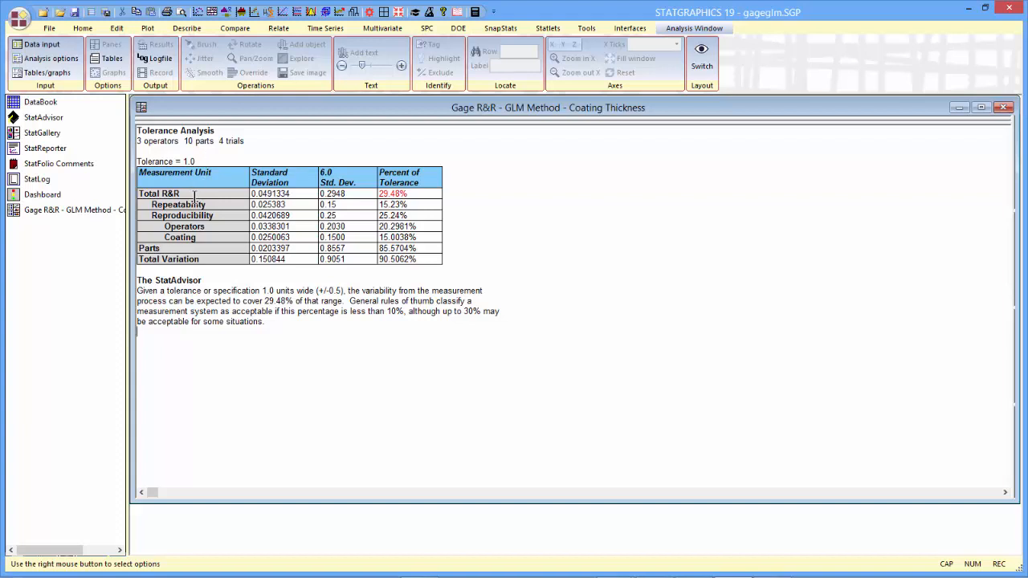
{"action": "mouse_move", "coordinate": [194, 248]}
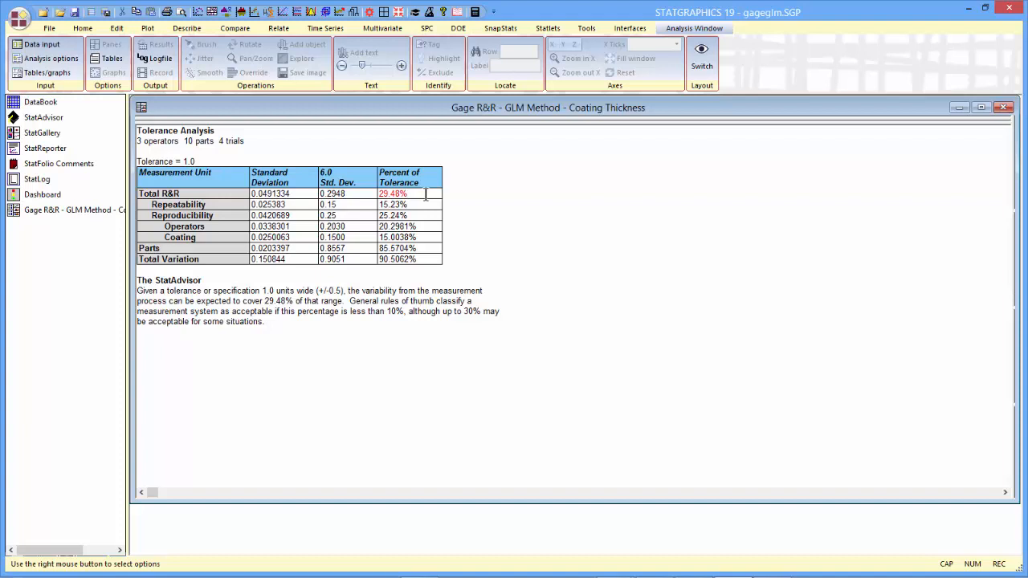
{"action": "mouse_move", "coordinate": [355, 282]}
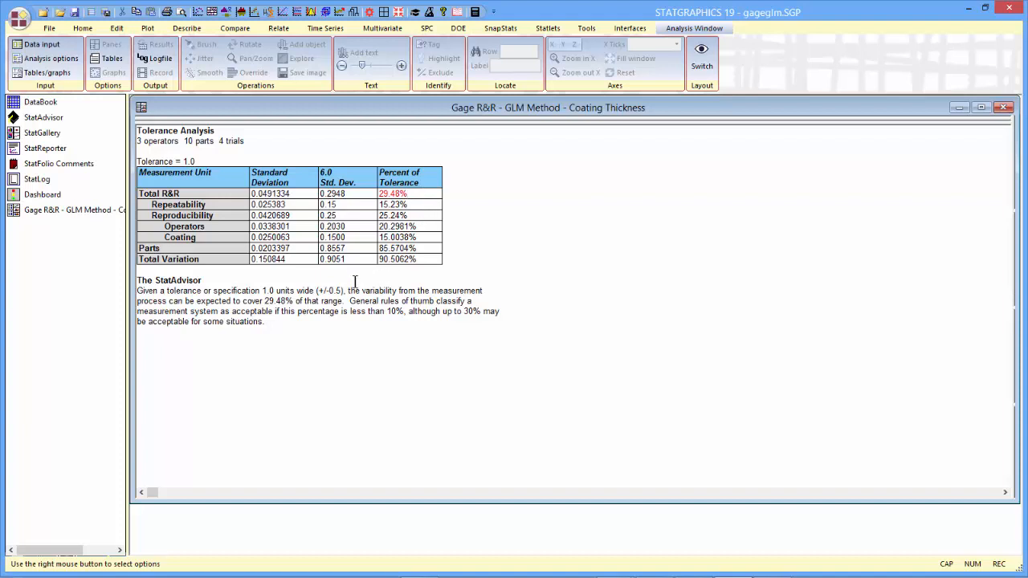
Step: Highlight the StatAdvisor's rule-of-thumb sentences on measurement system acceptability
{"action": "left_click_drag", "start_coordinate": [350, 301], "coordinate": [366, 311]}
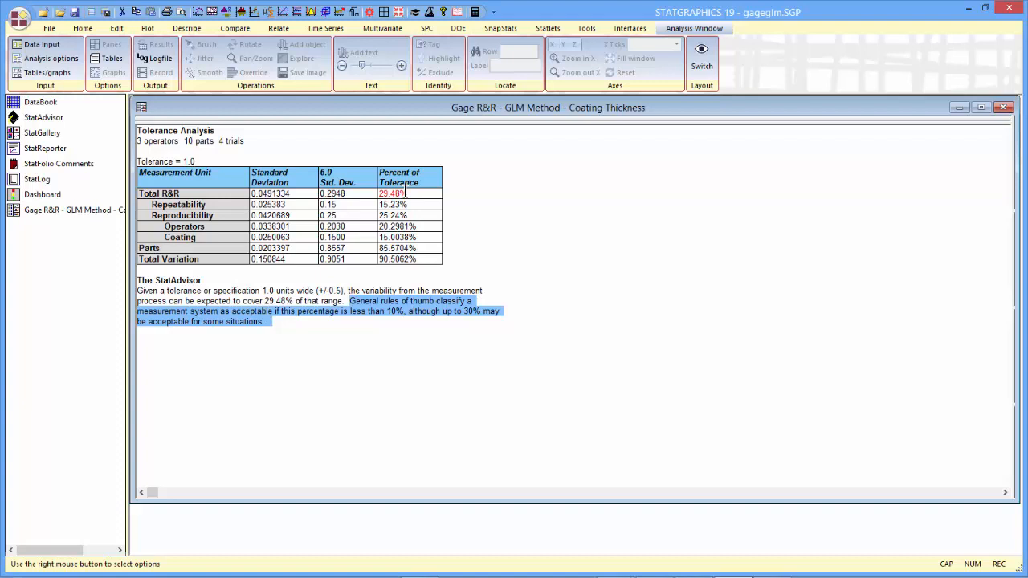
{"action": "mouse_move", "coordinate": [448, 333]}
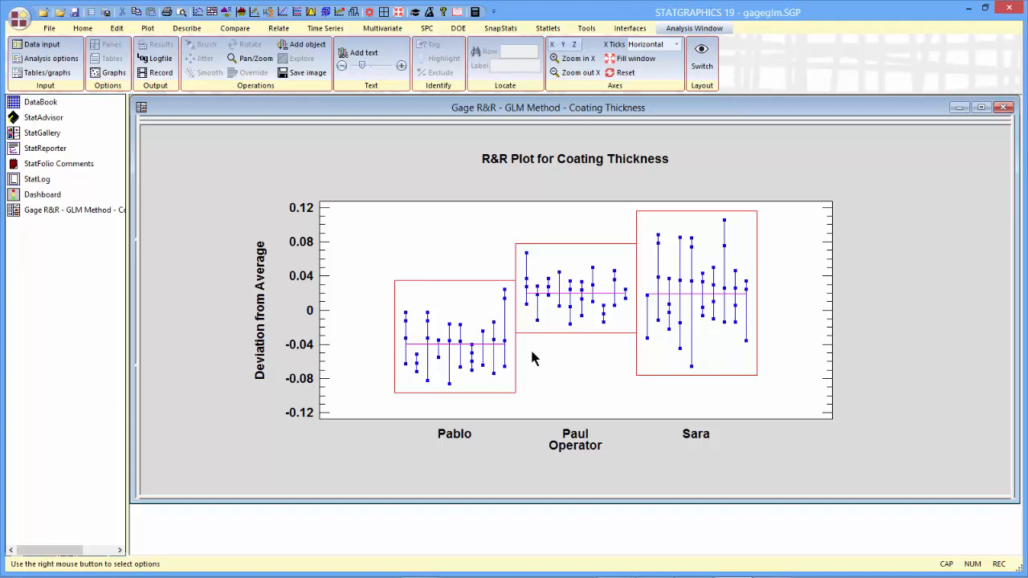
{"action": "mouse_move", "coordinate": [410, 370]}
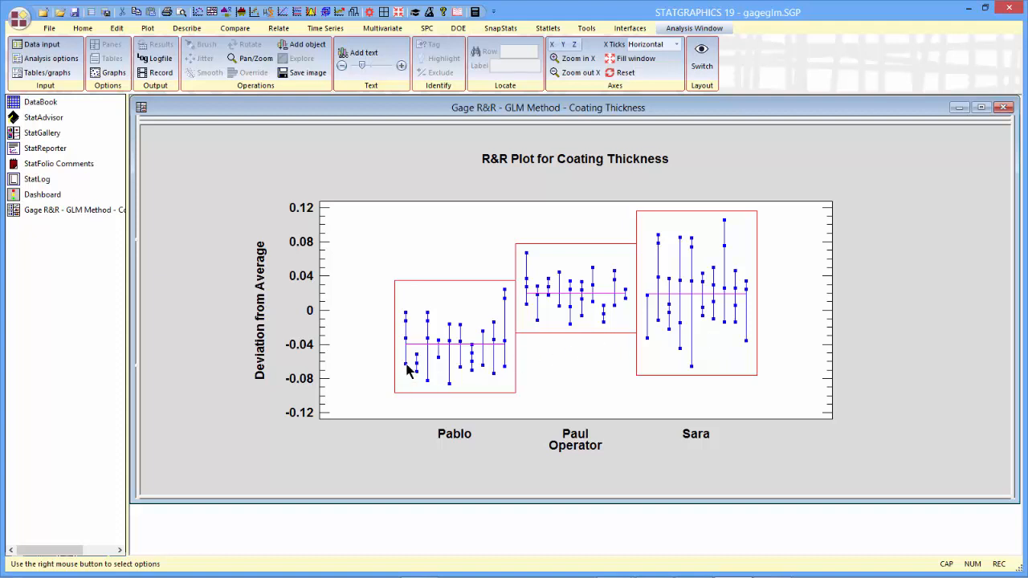
{"action": "mouse_move", "coordinate": [406, 319]}
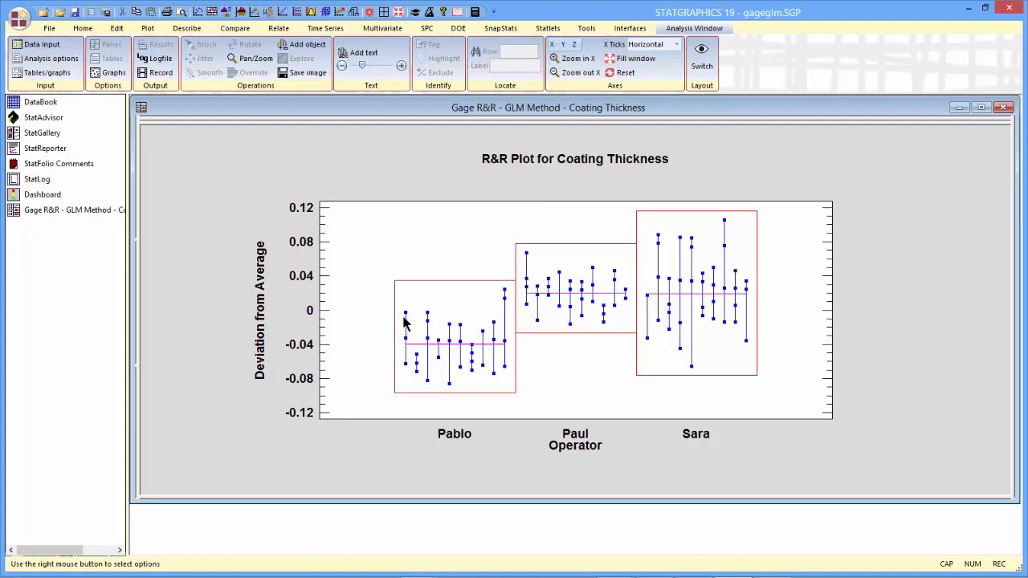
{"action": "mouse_move", "coordinate": [708, 305]}
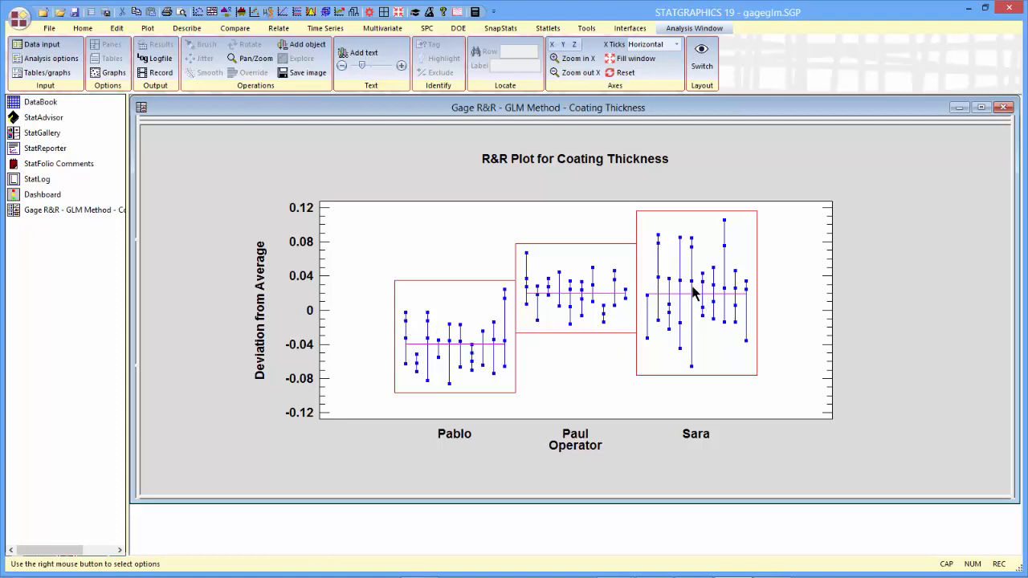
{"action": "mouse_move", "coordinate": [710, 313]}
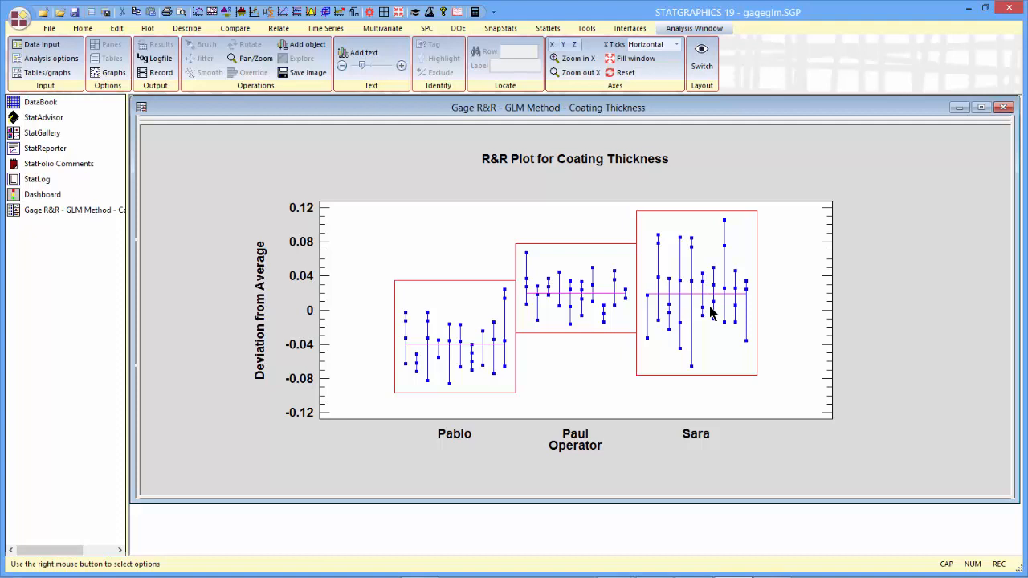
{"action": "mouse_move", "coordinate": [592, 333]}
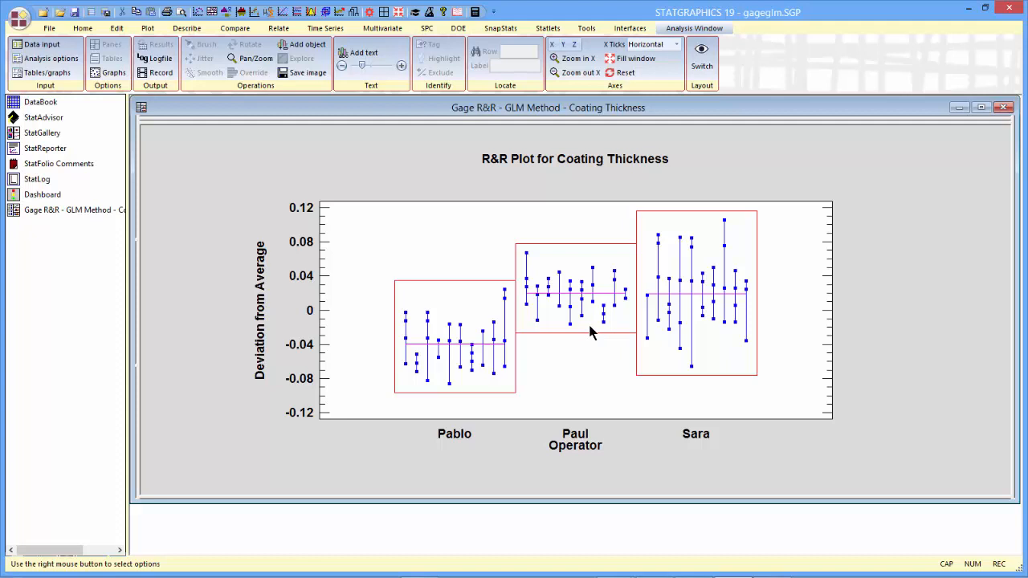
{"action": "mouse_move", "coordinate": [568, 271]}
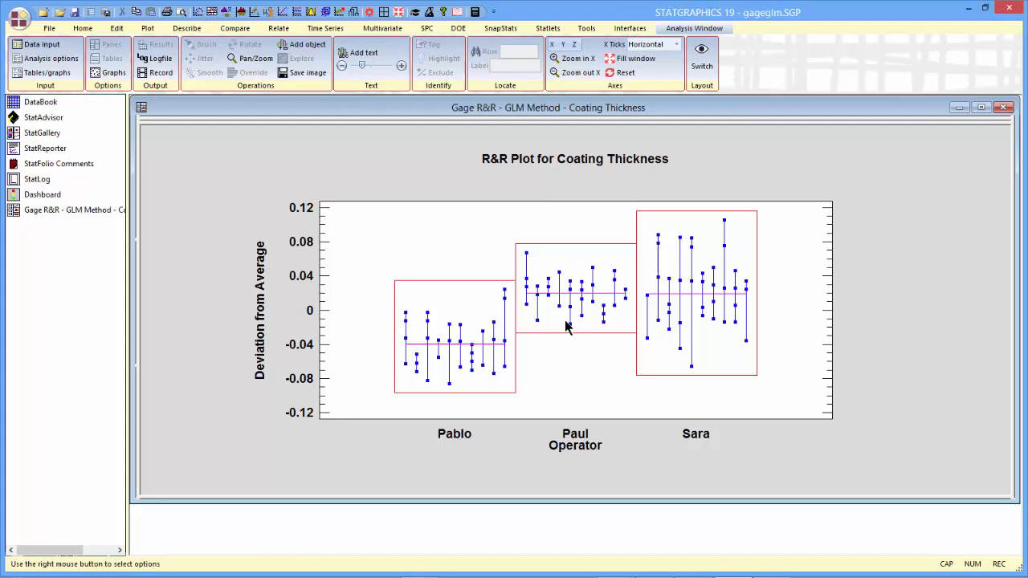
{"action": "mouse_move", "coordinate": [702, 293]}
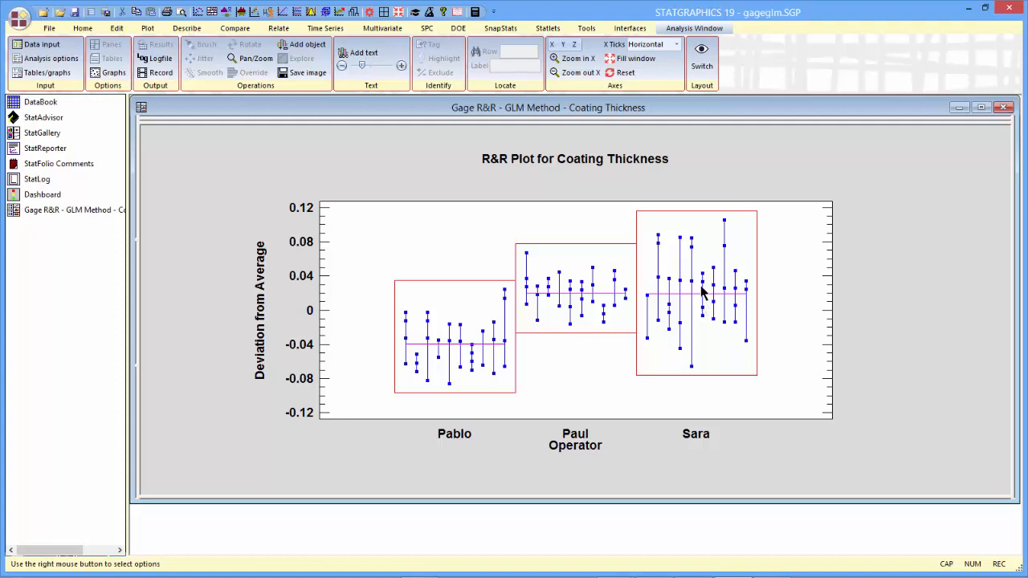
{"action": "mouse_move", "coordinate": [554, 305]}
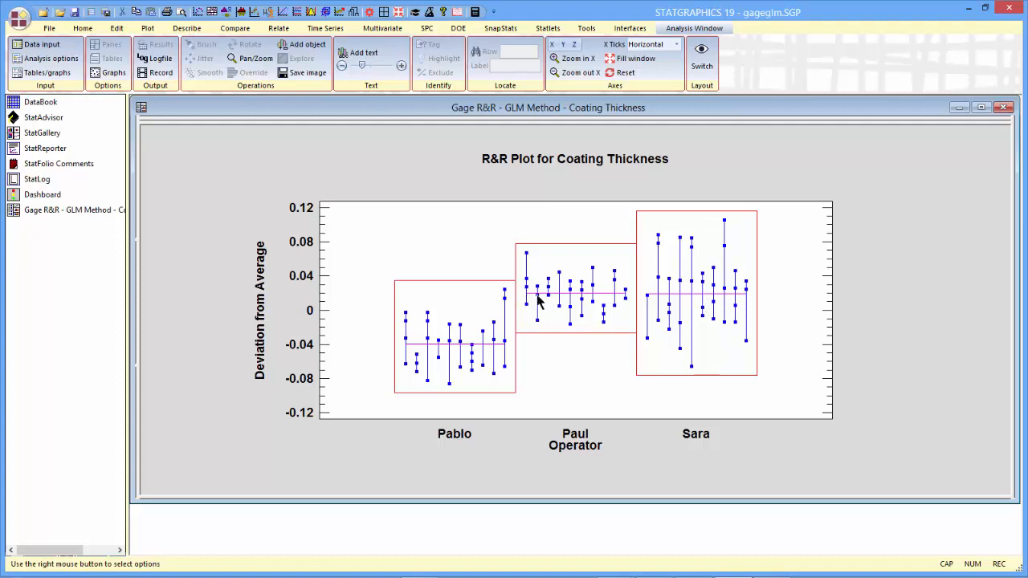
{"action": "mouse_move", "coordinate": [595, 299]}
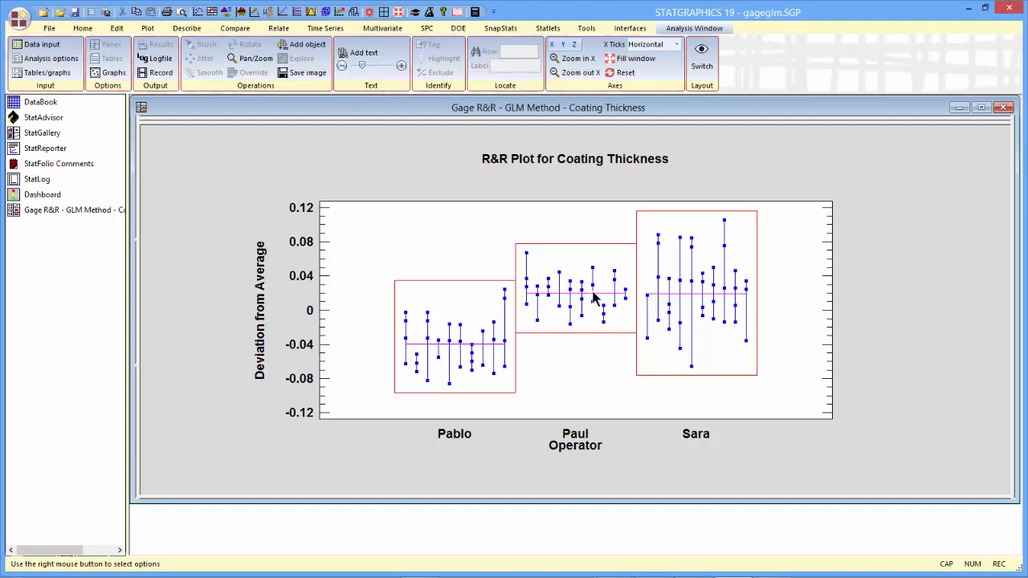
{"action": "mouse_move", "coordinate": [628, 303]}
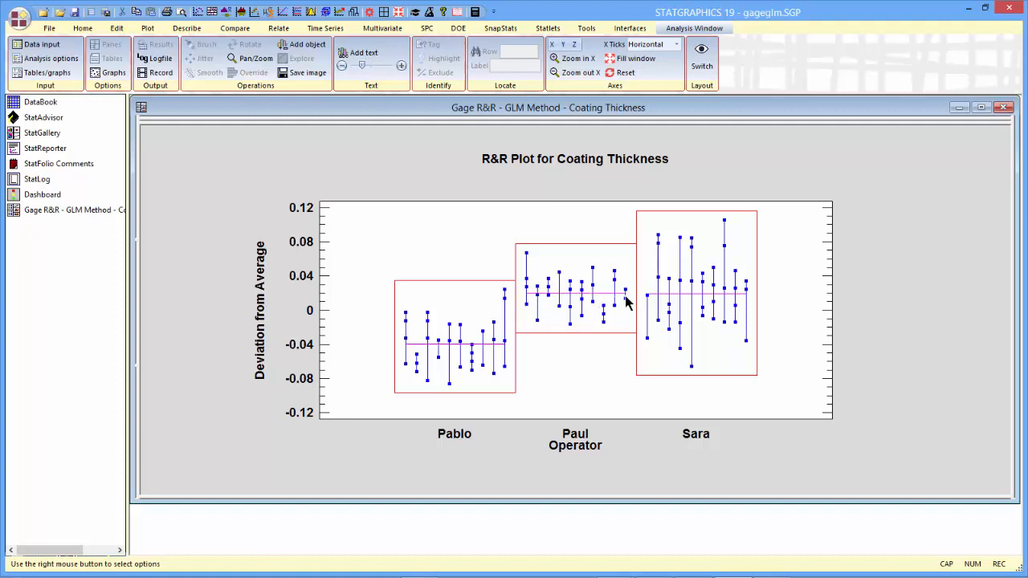
{"action": "mouse_move", "coordinate": [607, 321]}
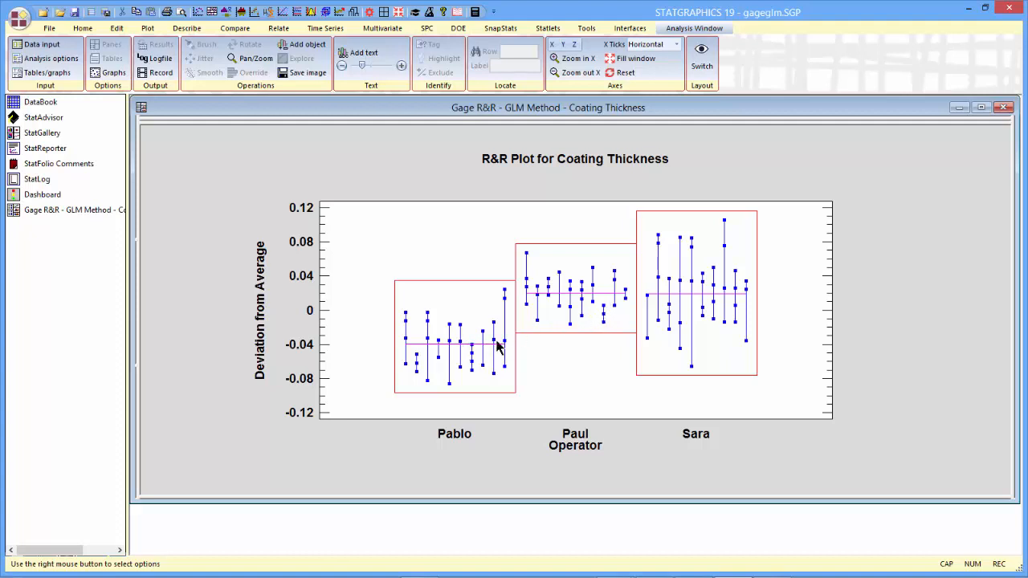
{"action": "mouse_move", "coordinate": [693, 286]}
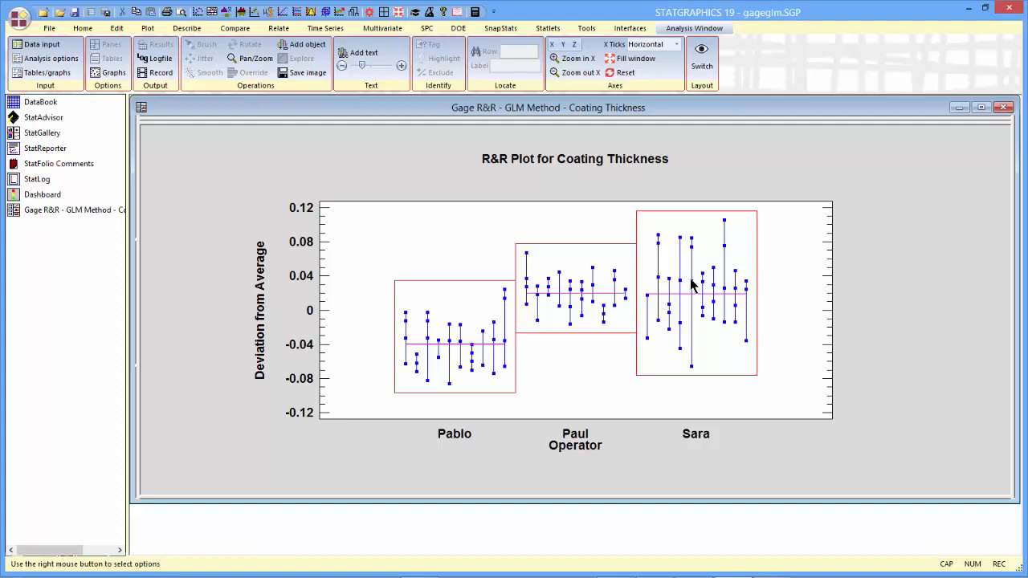
{"action": "mouse_move", "coordinate": [432, 347]}
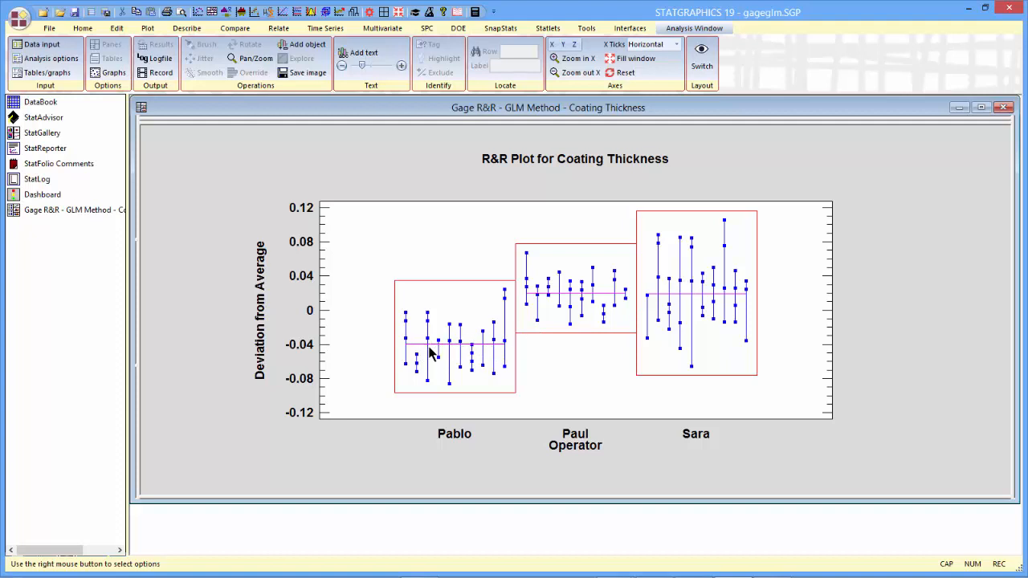
{"action": "mouse_move", "coordinate": [500, 349]}
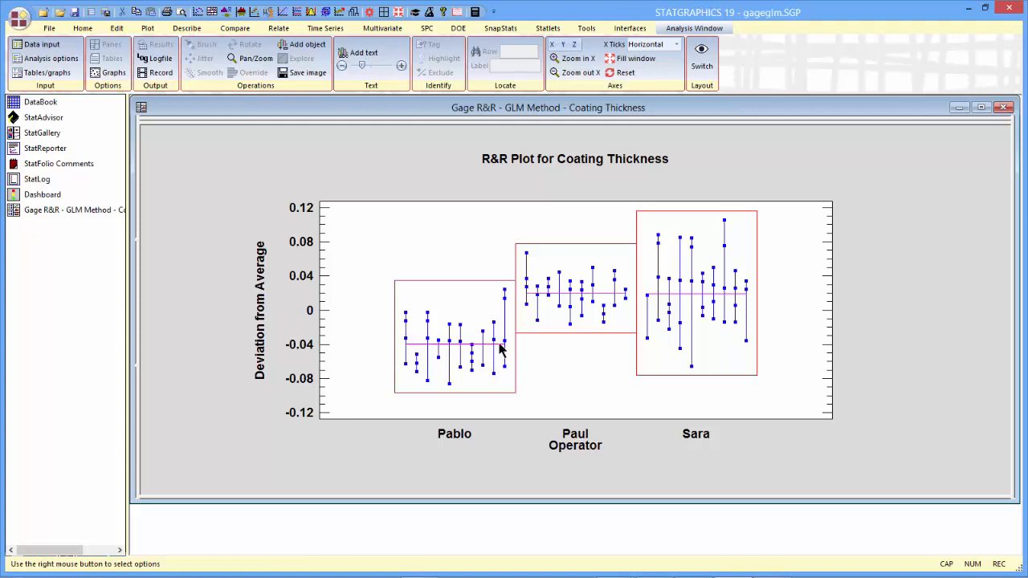
{"action": "mouse_move", "coordinate": [584, 299]}
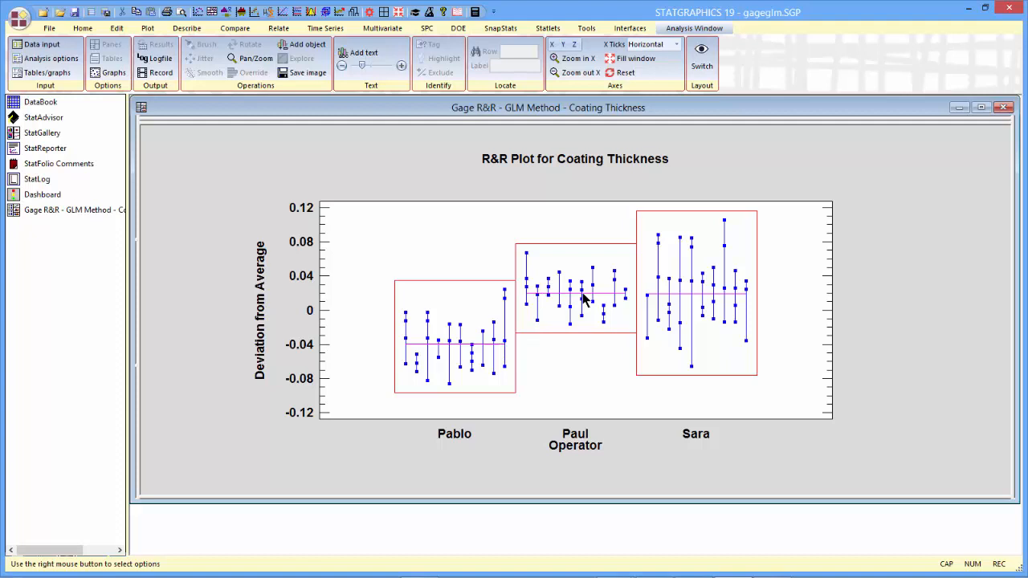
{"action": "mouse_move", "coordinate": [743, 301]}
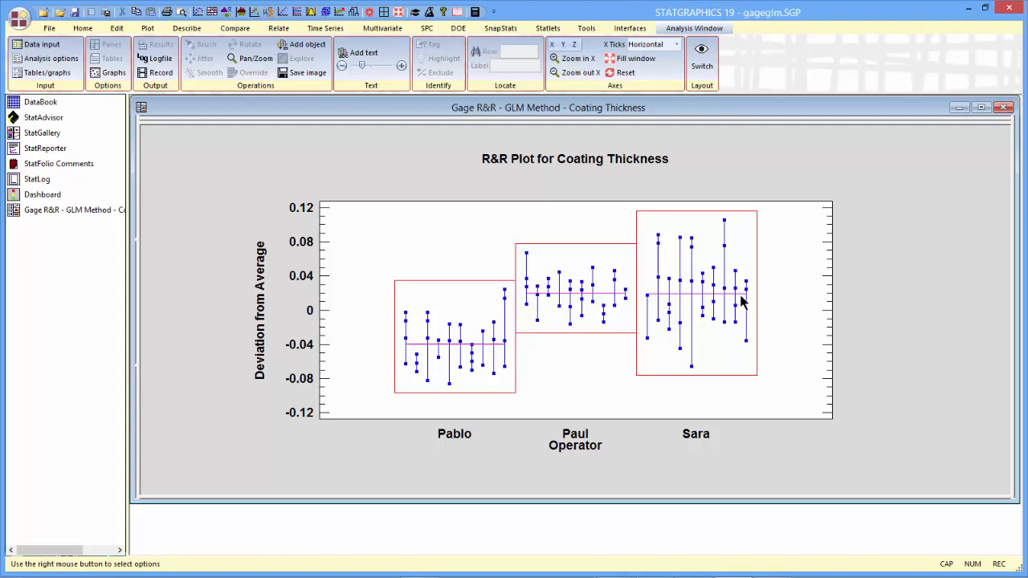
{"action": "mouse_move", "coordinate": [889, 345]}
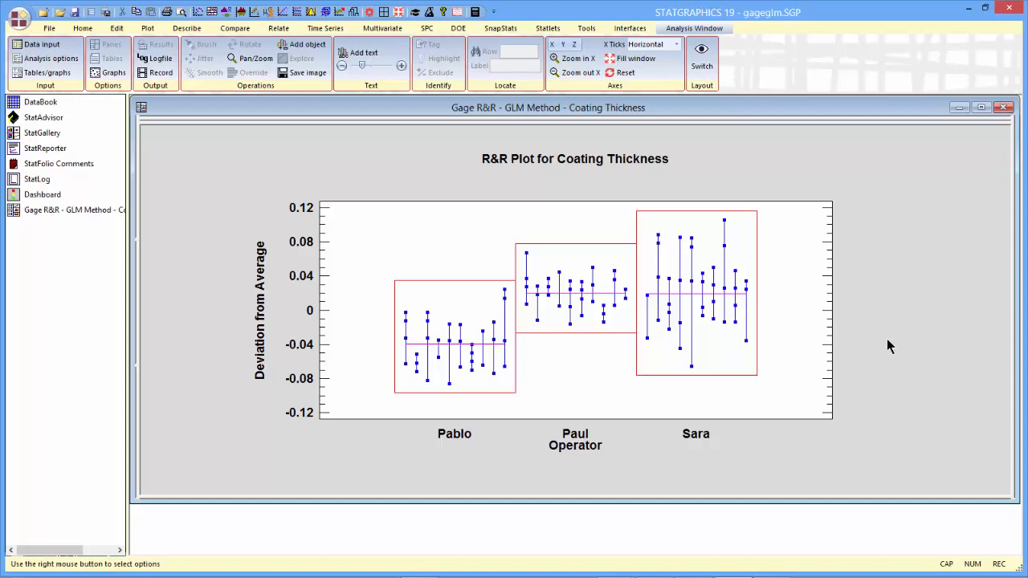